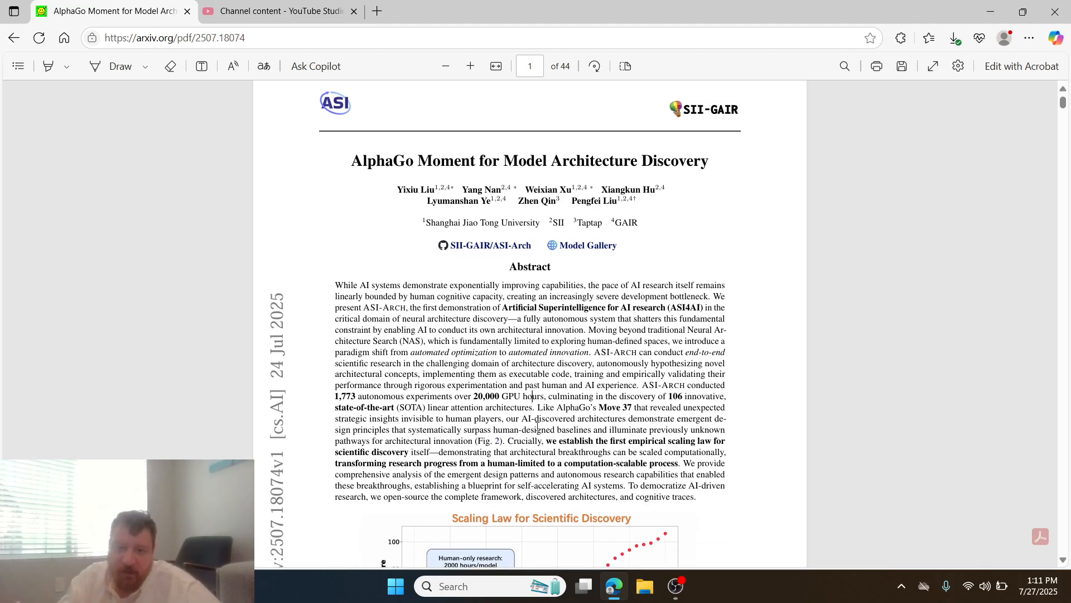
# Step: Scroll from the abstract past Figures 1 and 2 to Figure 3's exploration tree on page 2
pyautogui.scroll(-3)
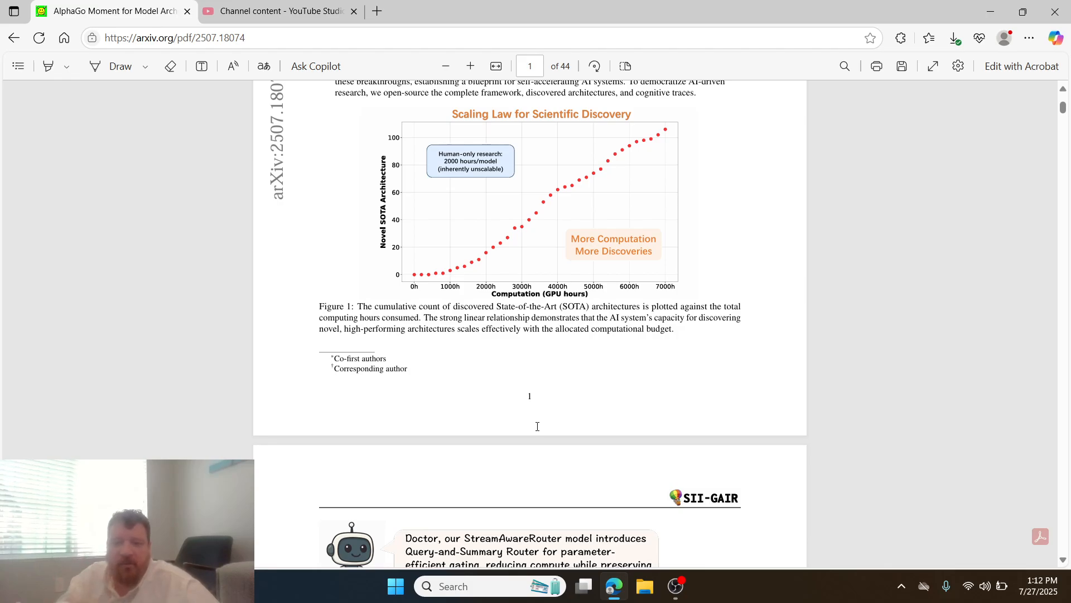
pyautogui.scroll(-3)
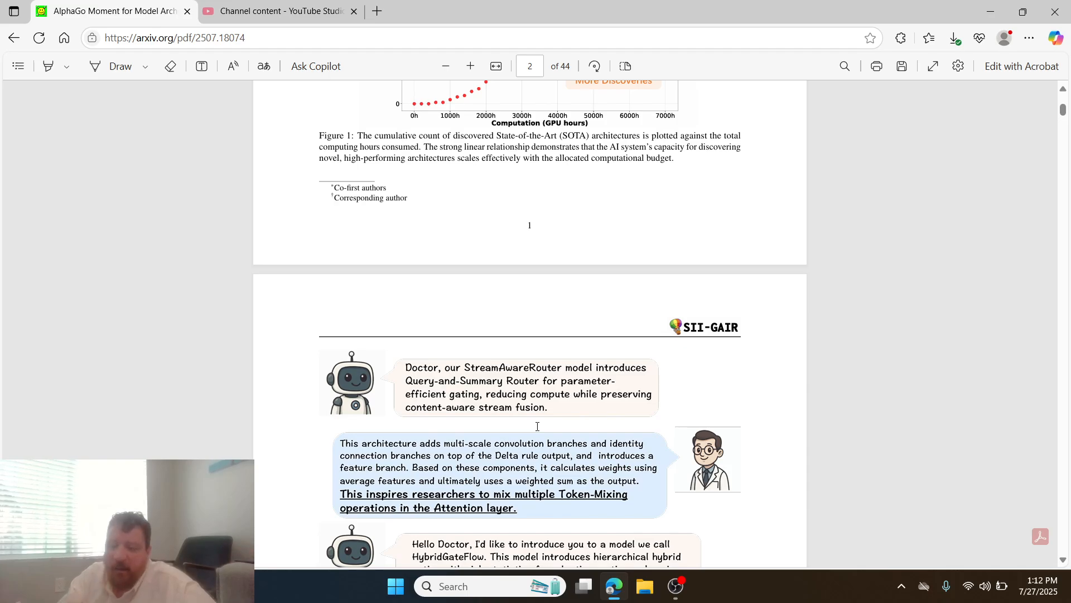
pyautogui.scroll(-3)
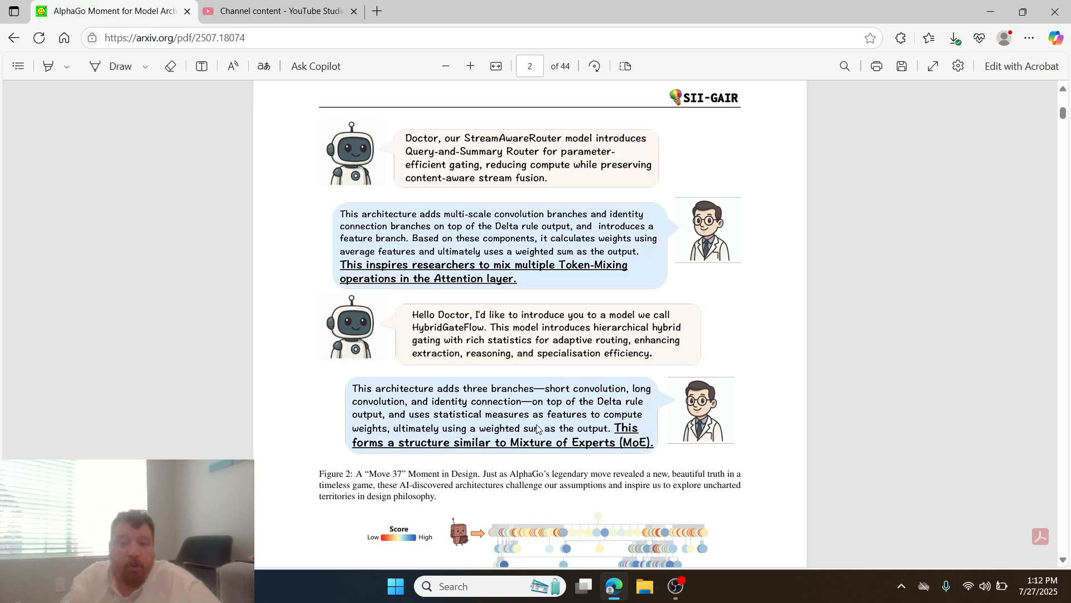
pyautogui.scroll(-3)
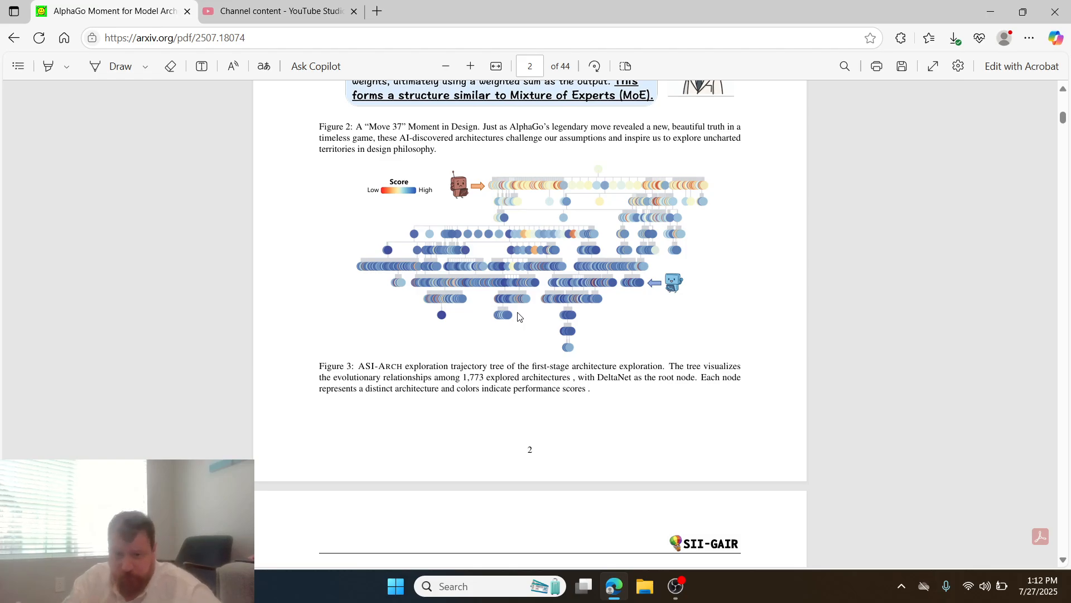
# Step: Scroll through pages 3–9 until Table 2 appears at the top of page 10
pyautogui.scroll(-3)
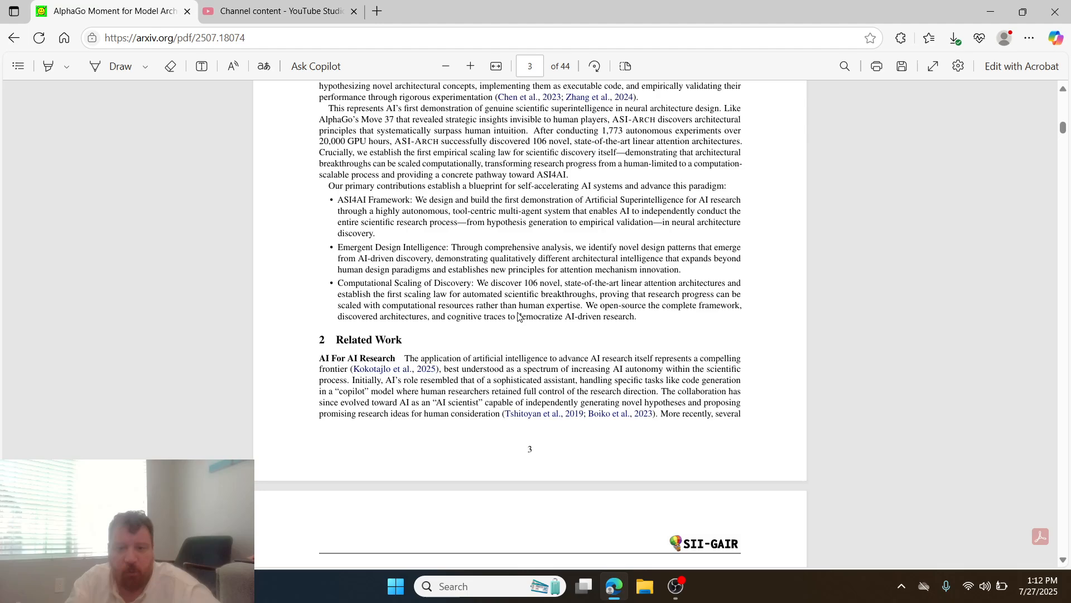
pyautogui.scroll(-3)
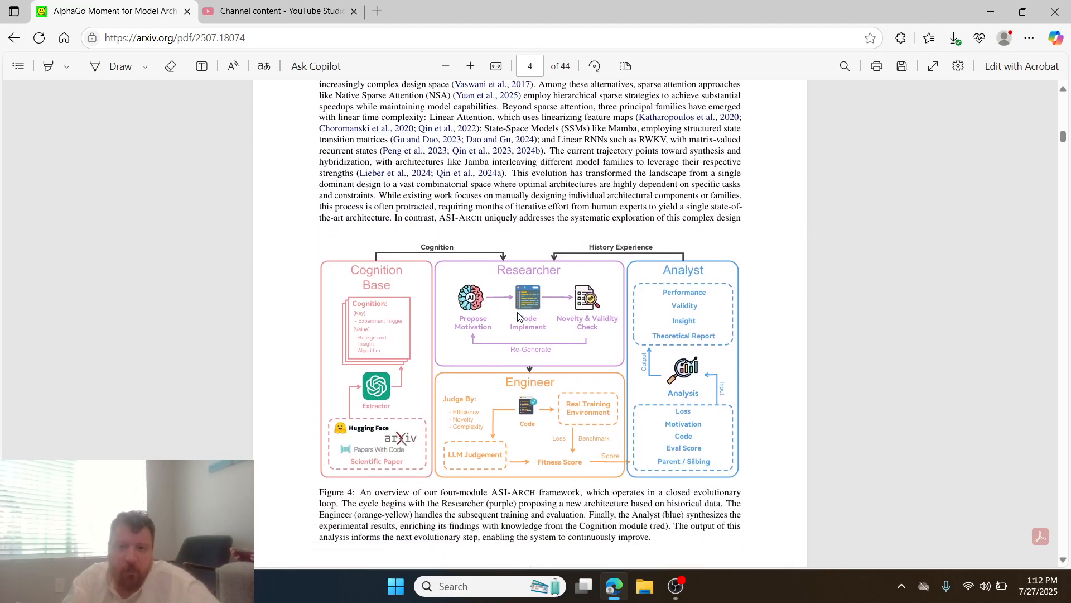
pyautogui.scroll(-3)
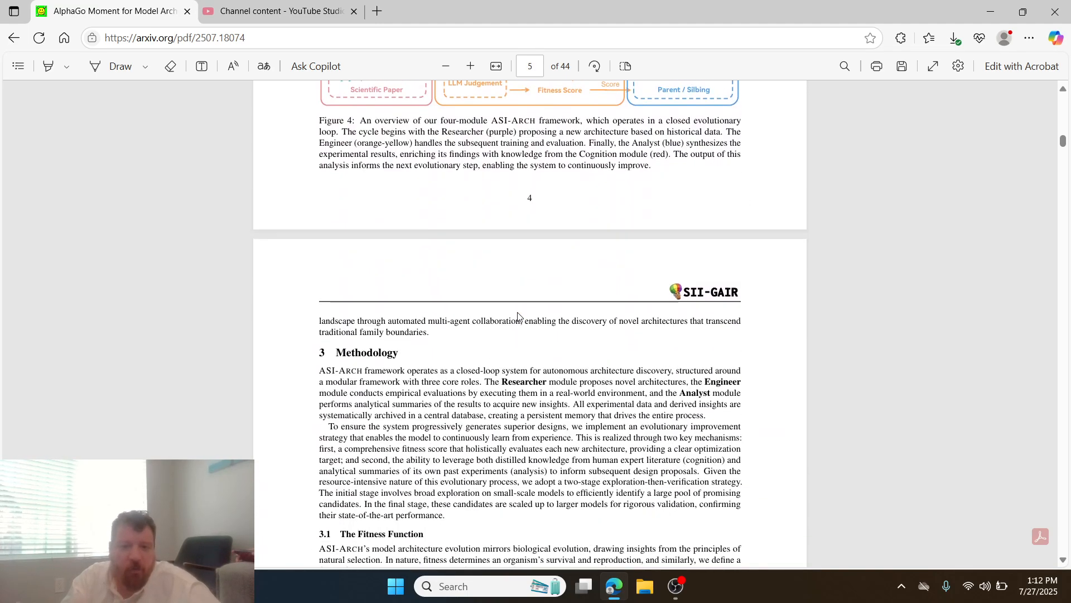
pyautogui.scroll(-3)
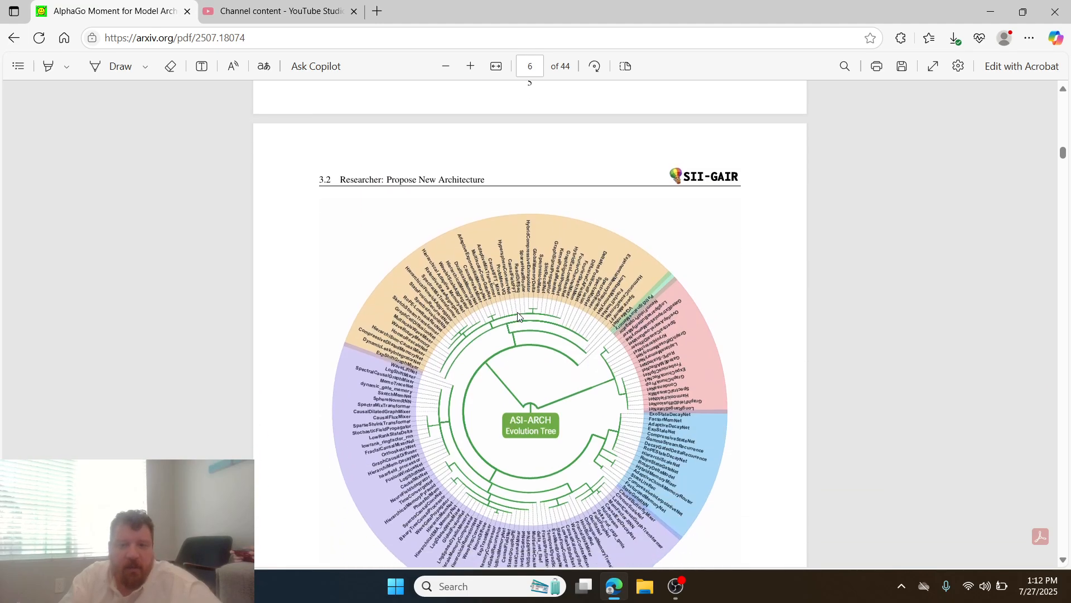
pyautogui.scroll(-3)
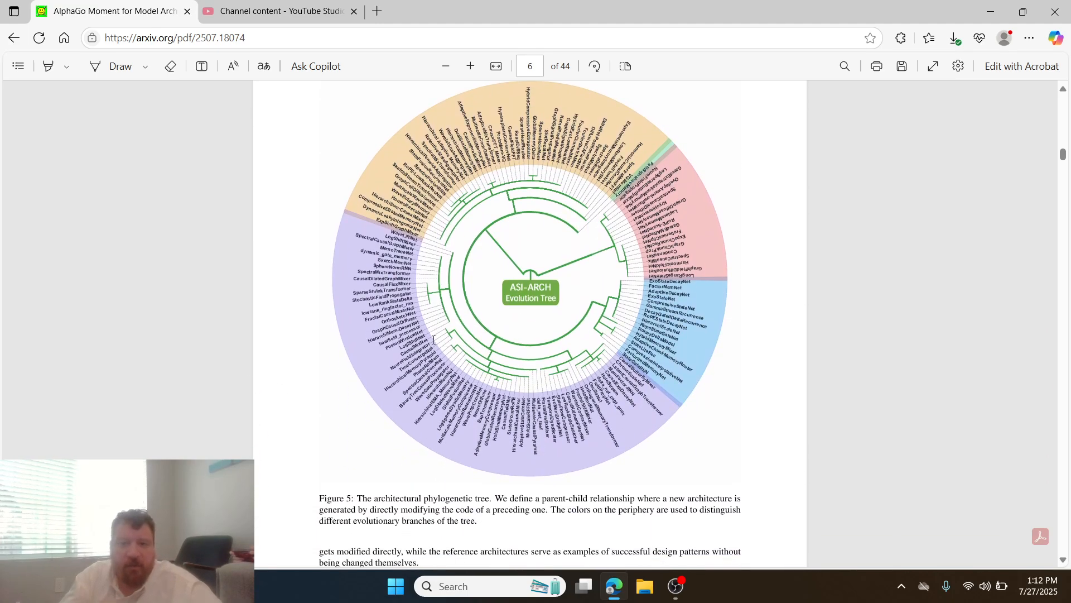
pyautogui.scroll(-3)
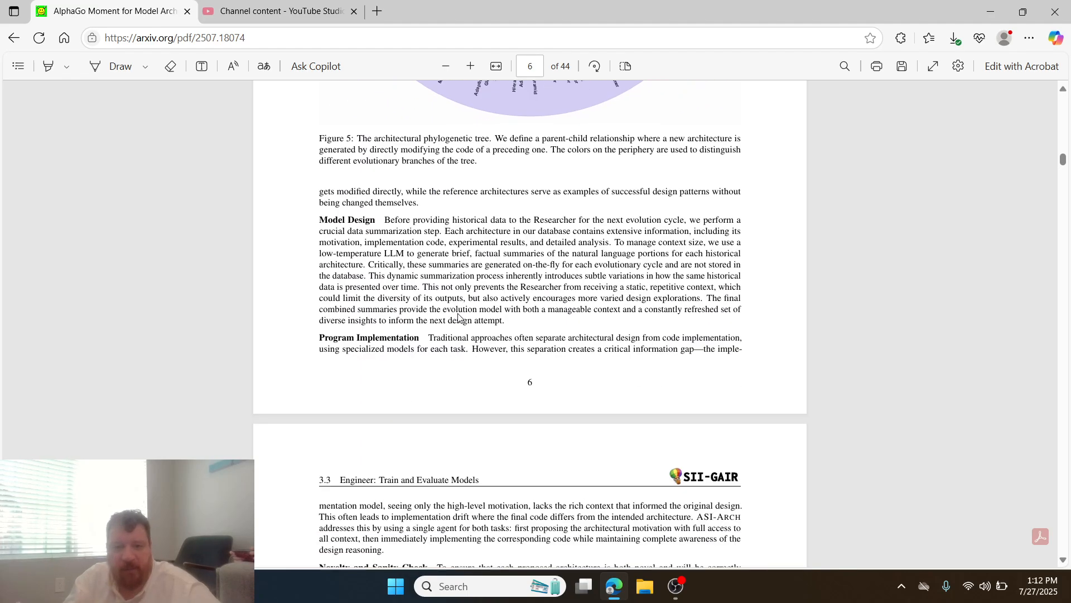
pyautogui.scroll(-3)
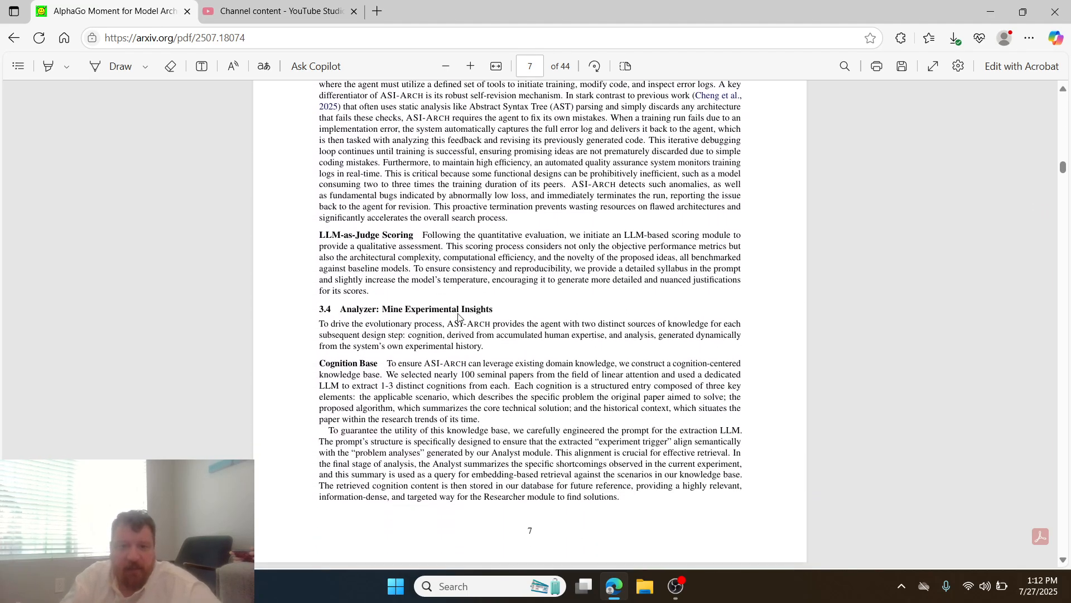
pyautogui.scroll(-3)
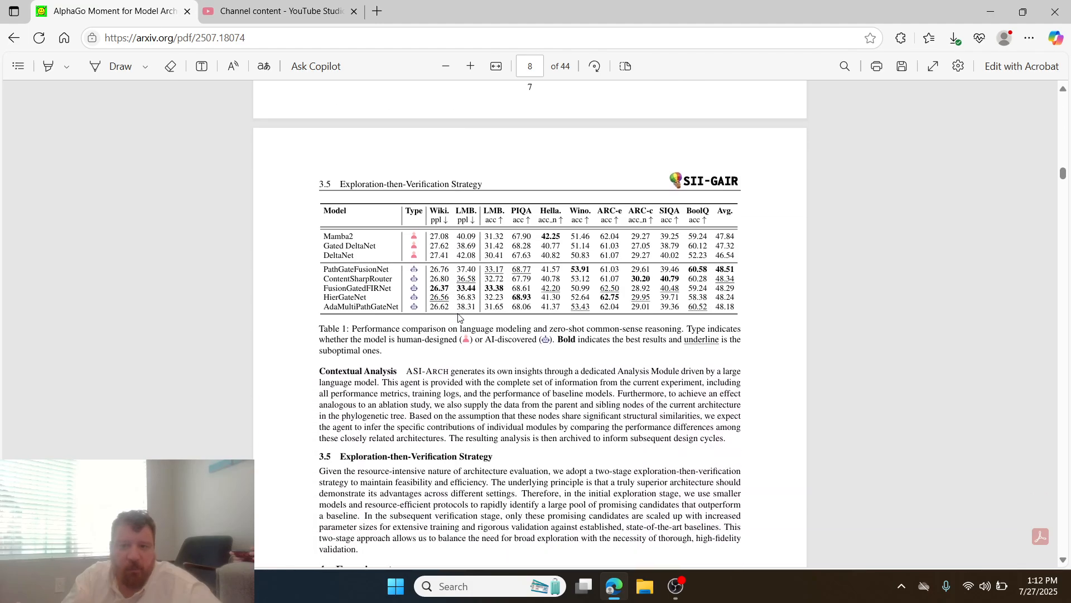
pyautogui.scroll(-3)
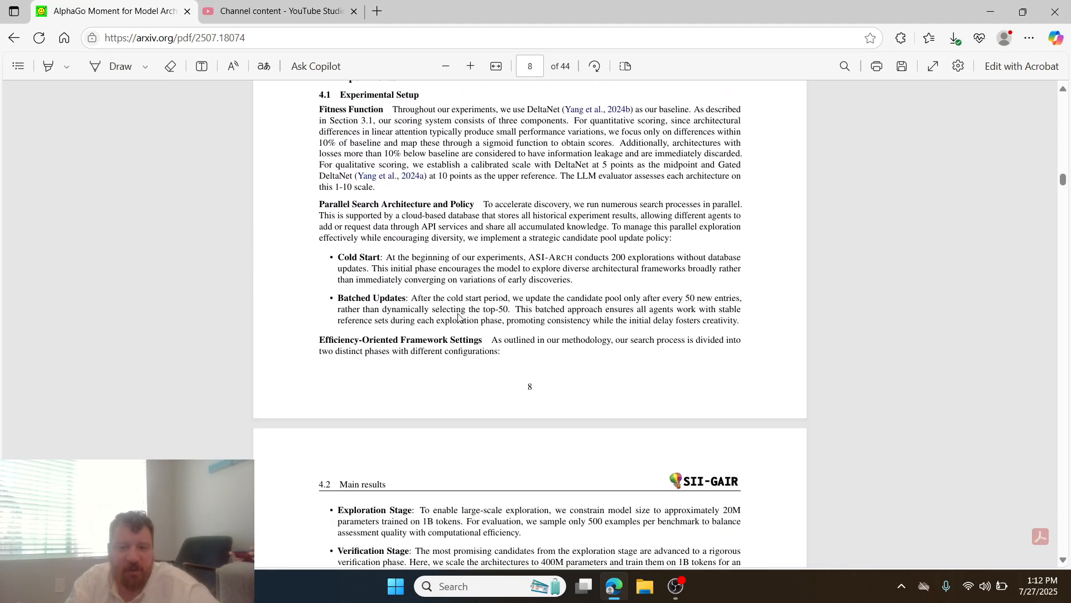
pyautogui.scroll(-3)
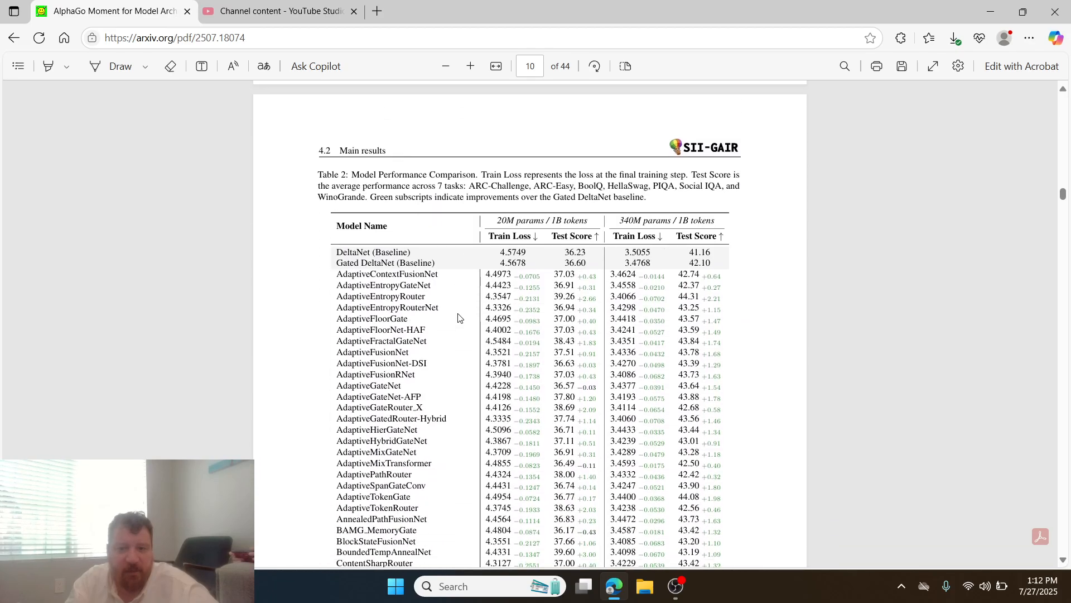
# Step: Scroll up slightly within page 10 to show more Table 2 architecture rows
pyautogui.scroll(3)
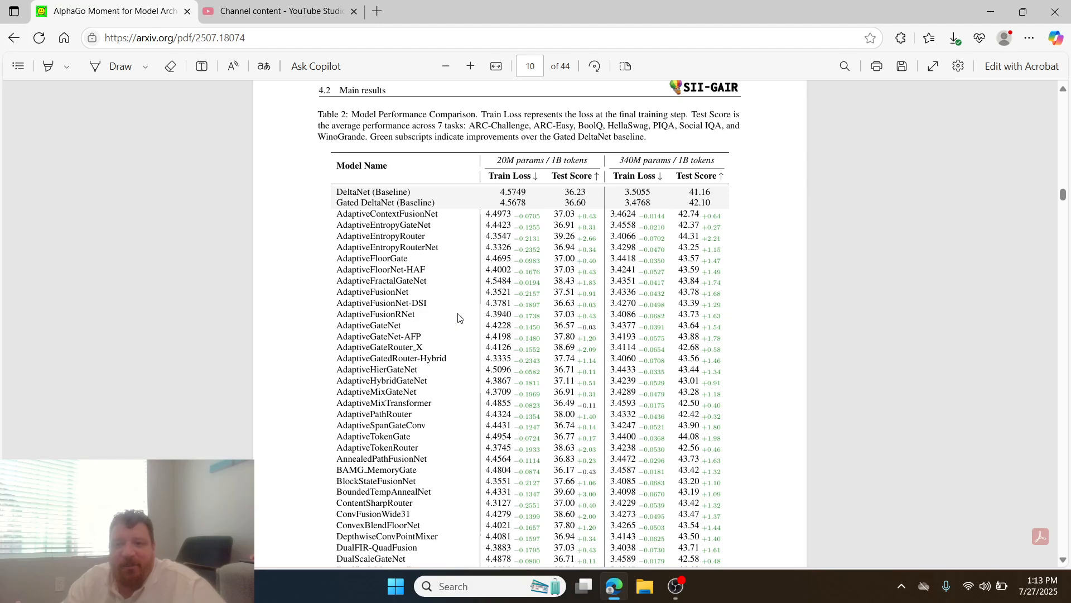
pyautogui.moveTo(584, 458)
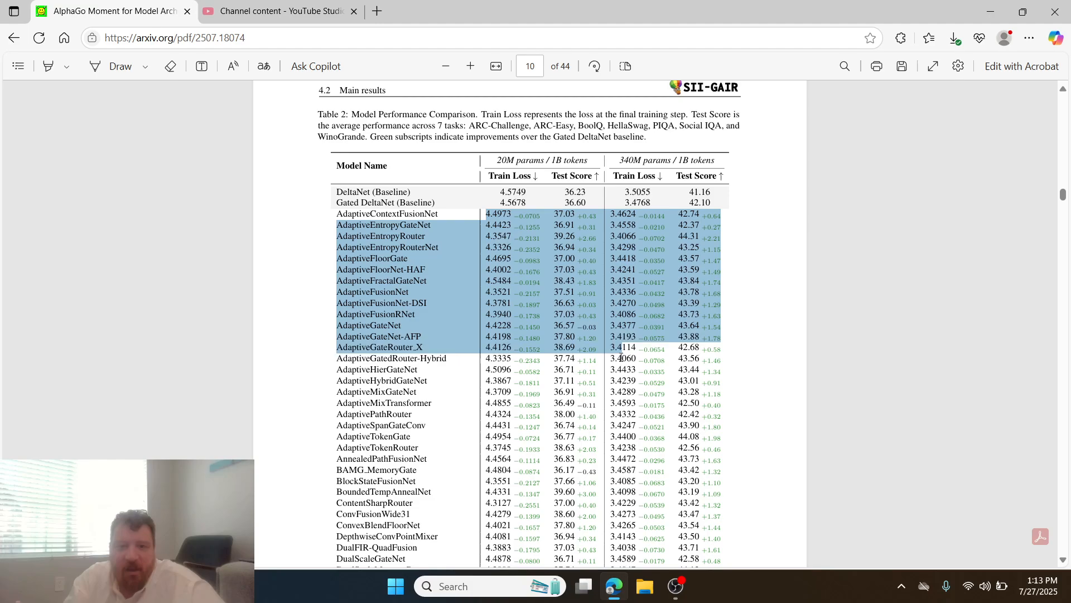
# Step: Scroll back up from Table 2 to page 9's section 4.2 Main results text
pyautogui.scroll(-3)
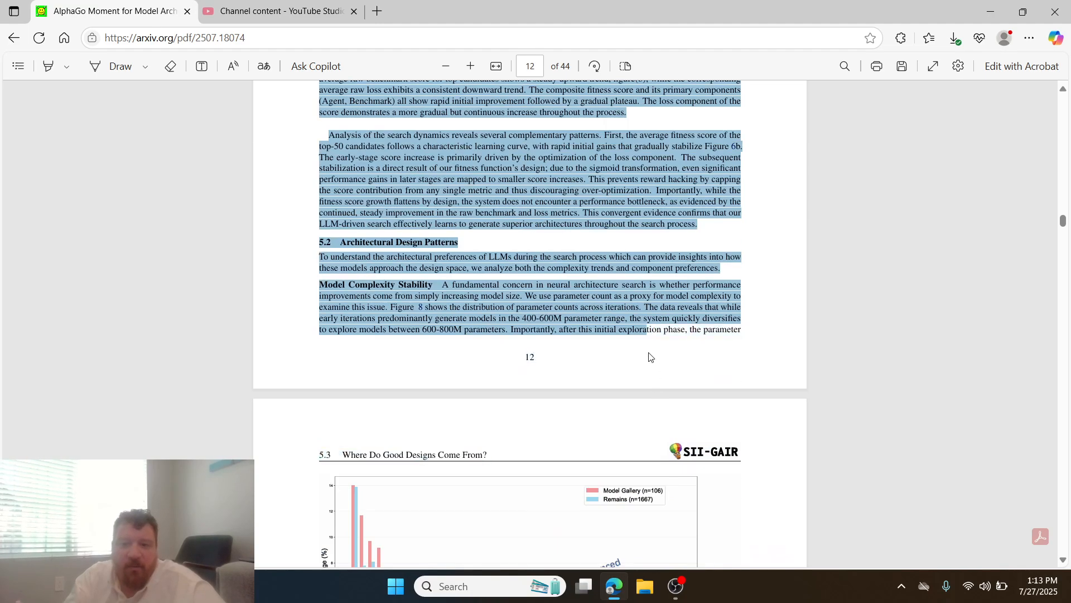
pyautogui.scroll(3)
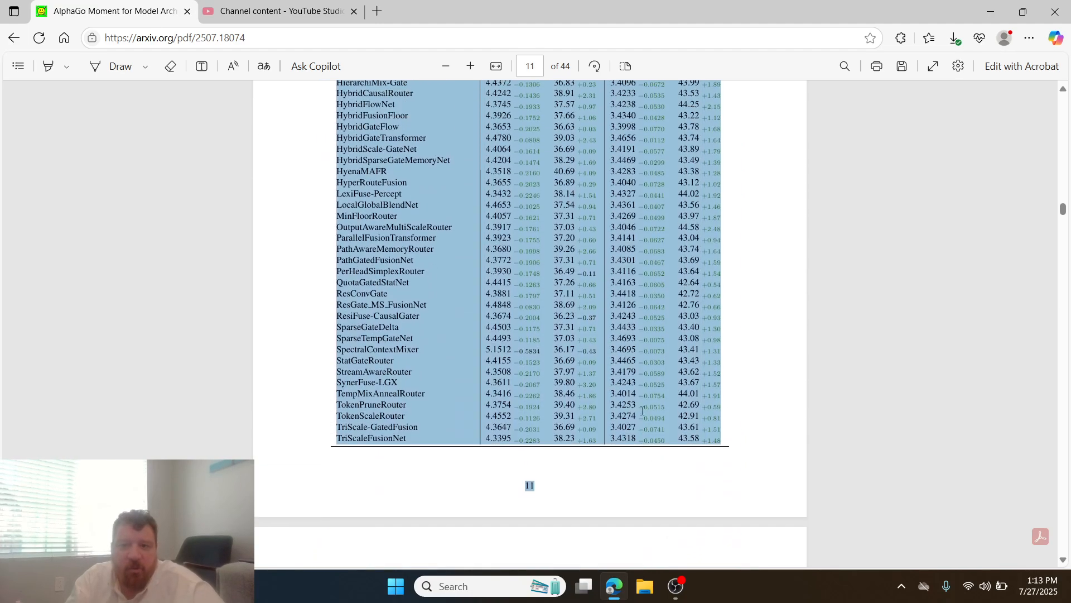
pyautogui.scroll(3)
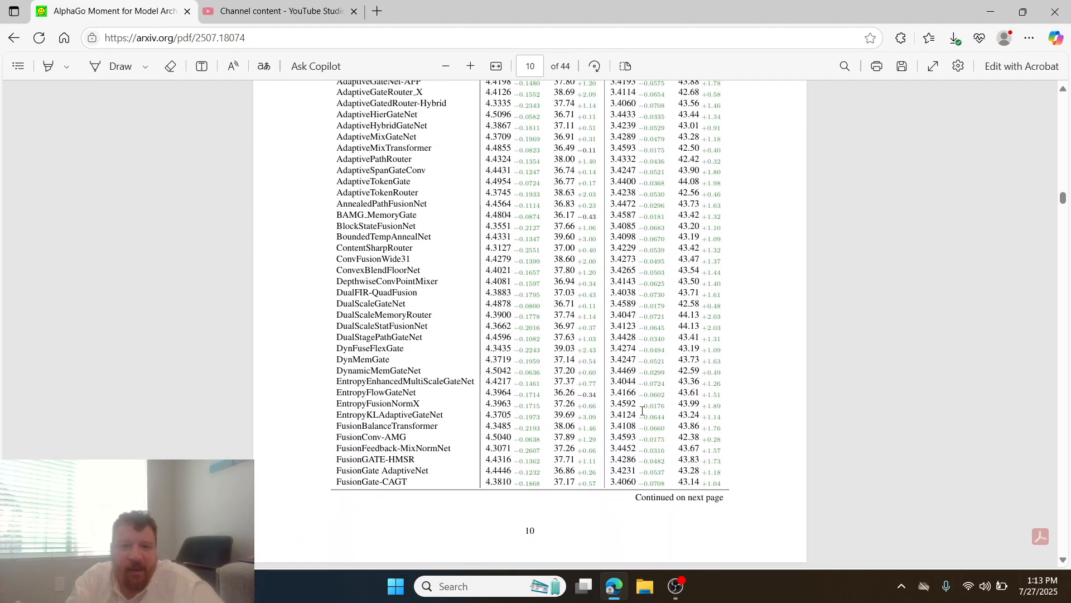
pyautogui.scroll(3)
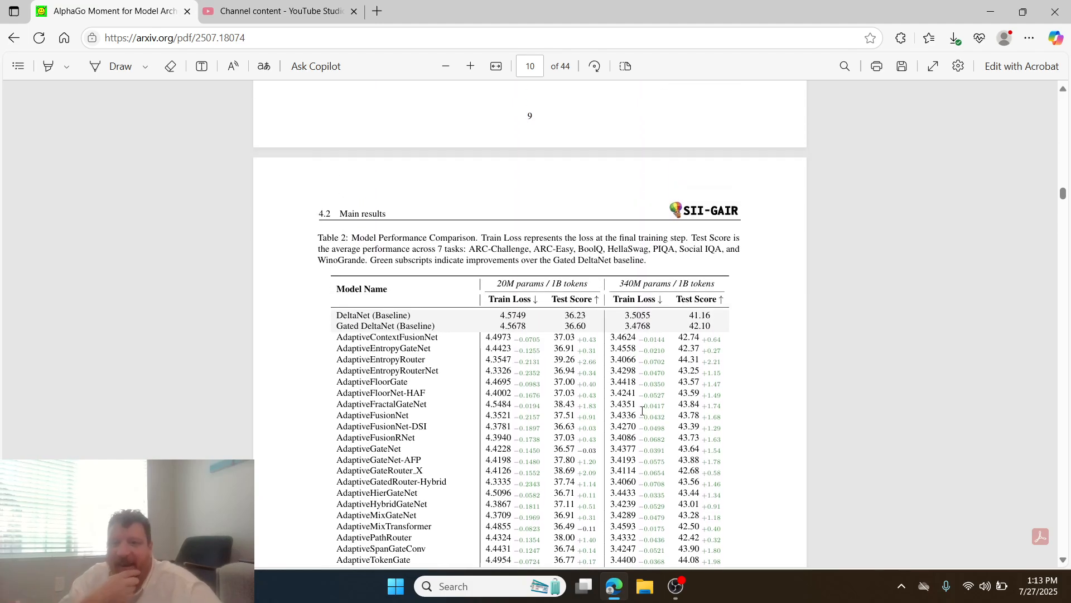
pyautogui.moveTo(681, 338)
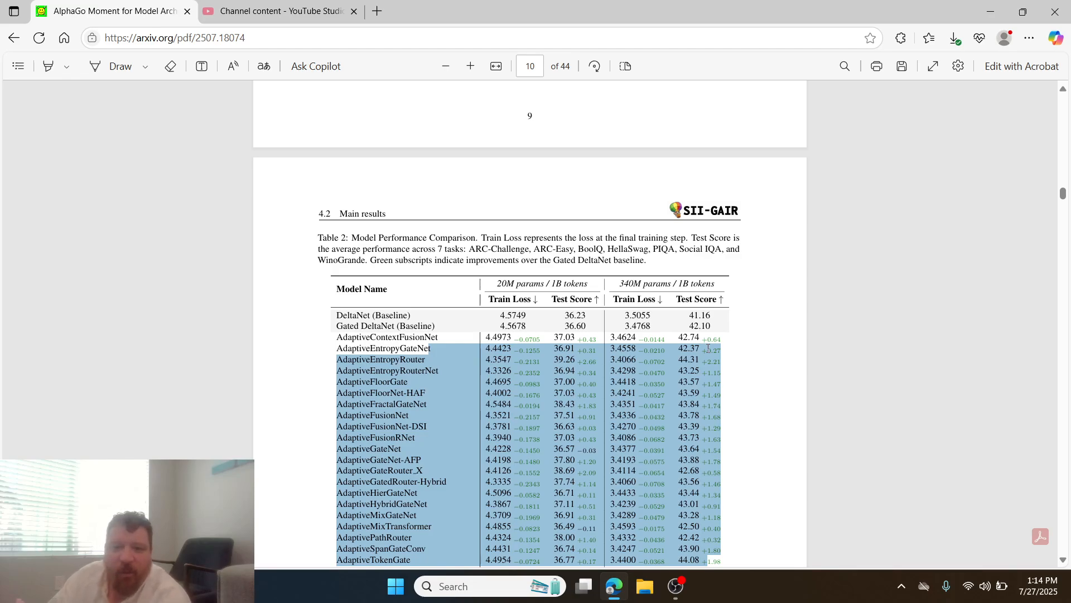
pyautogui.scroll(3)
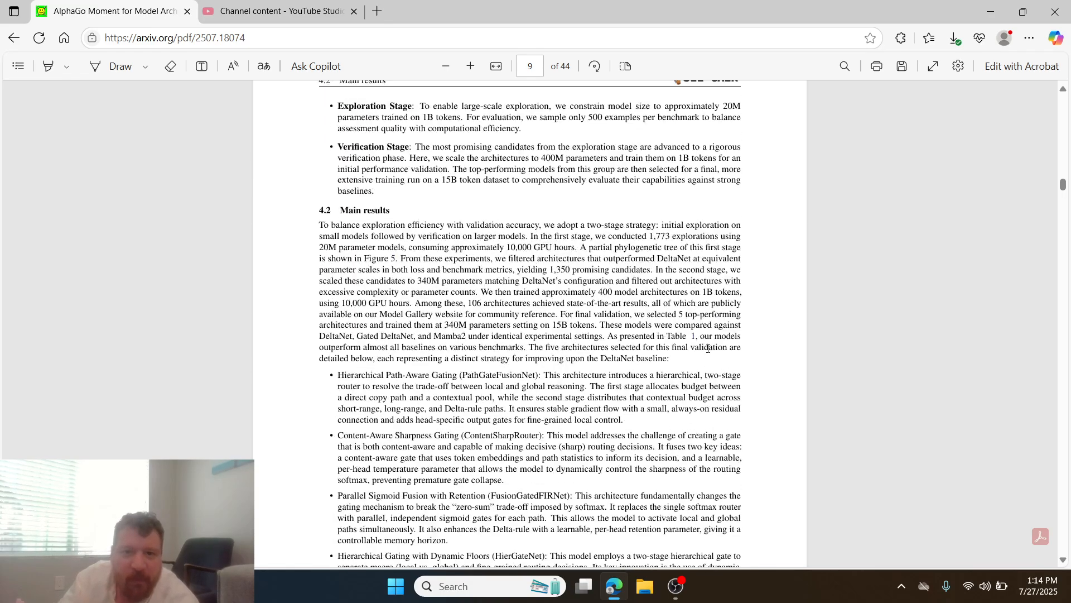
# Step: Scroll down from page 8 to Table 2's model performance comparison on page 10
pyautogui.scroll(3)
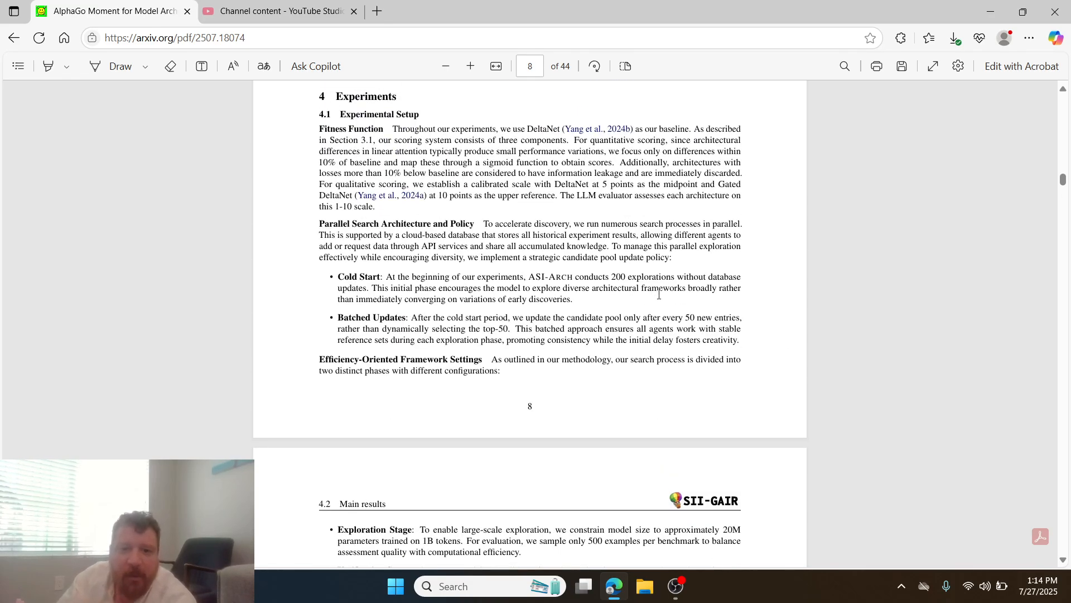
pyautogui.scroll(-3)
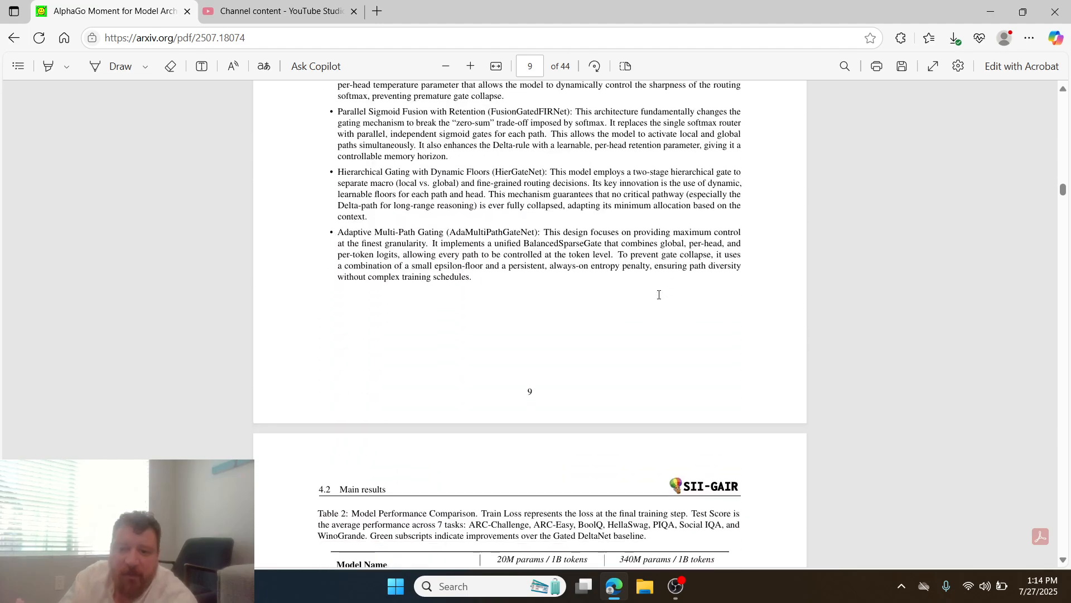
pyautogui.scroll(-3)
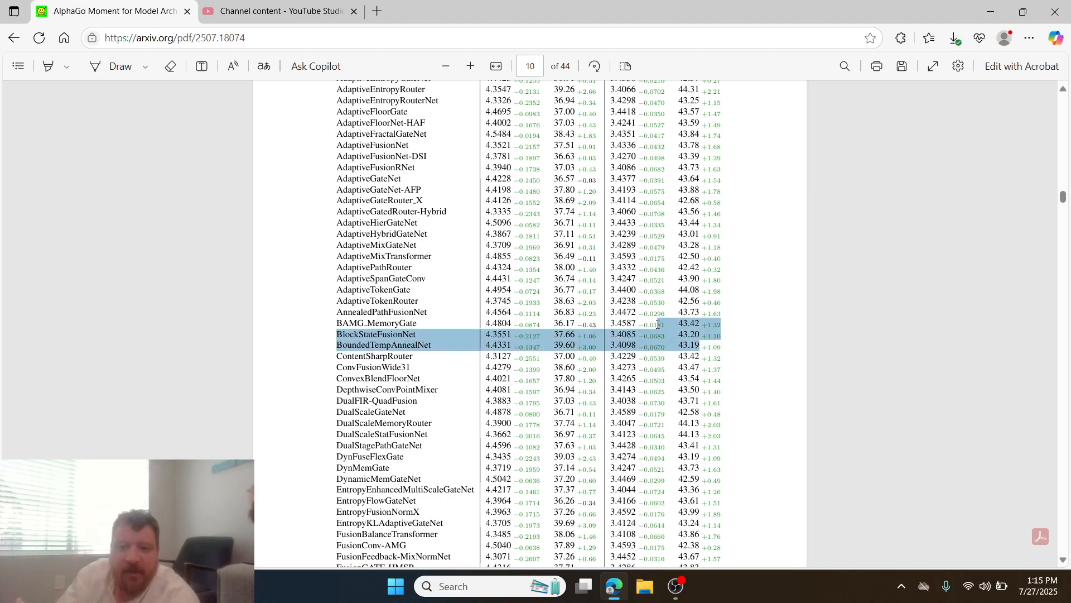
pyautogui.scroll(3)
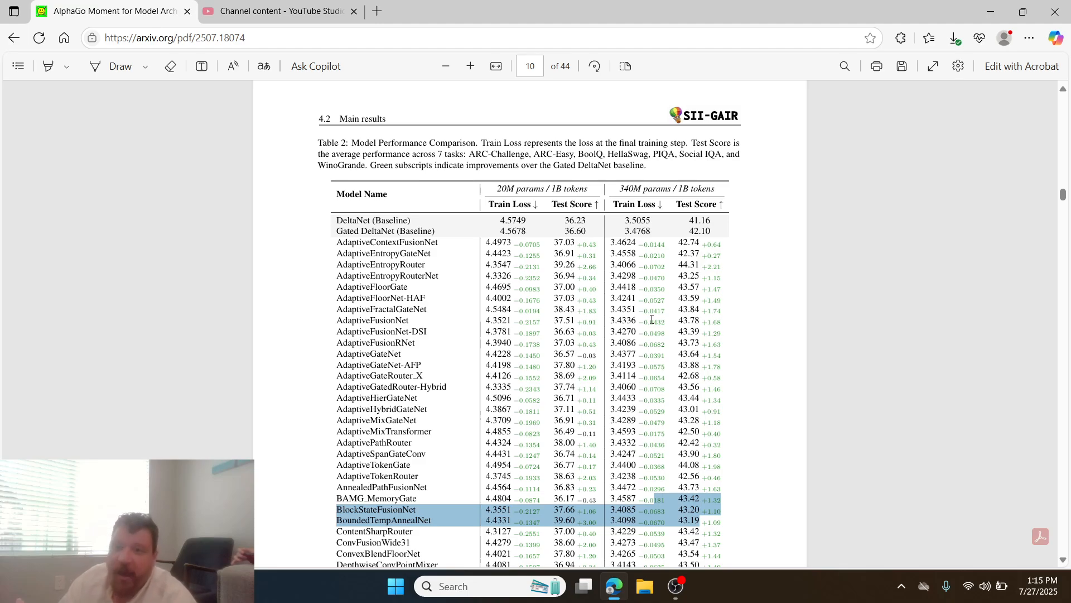
pyautogui.moveTo(695, 248)
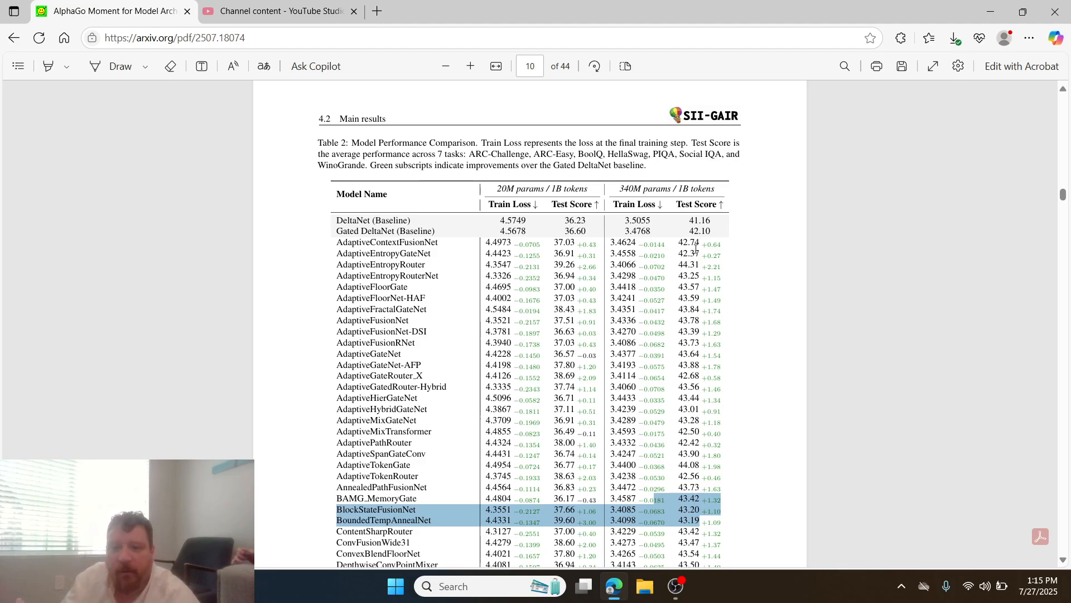
# Step: Browse the remaining Table 2 rows, then scroll up to Table 1 on page 8 and double-click it
pyautogui.scroll(-3)
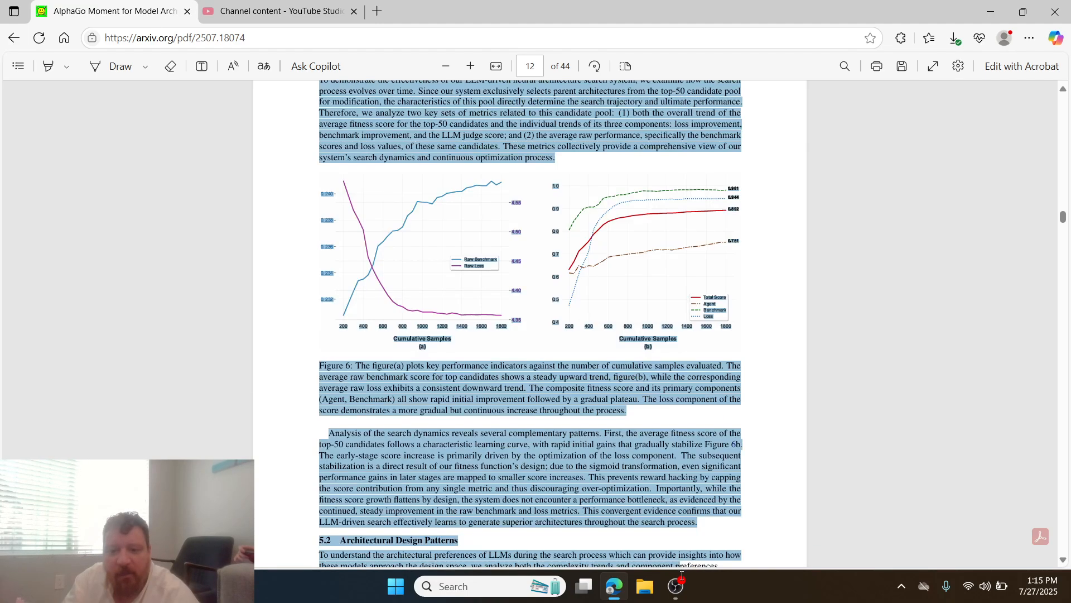
pyautogui.scroll(3)
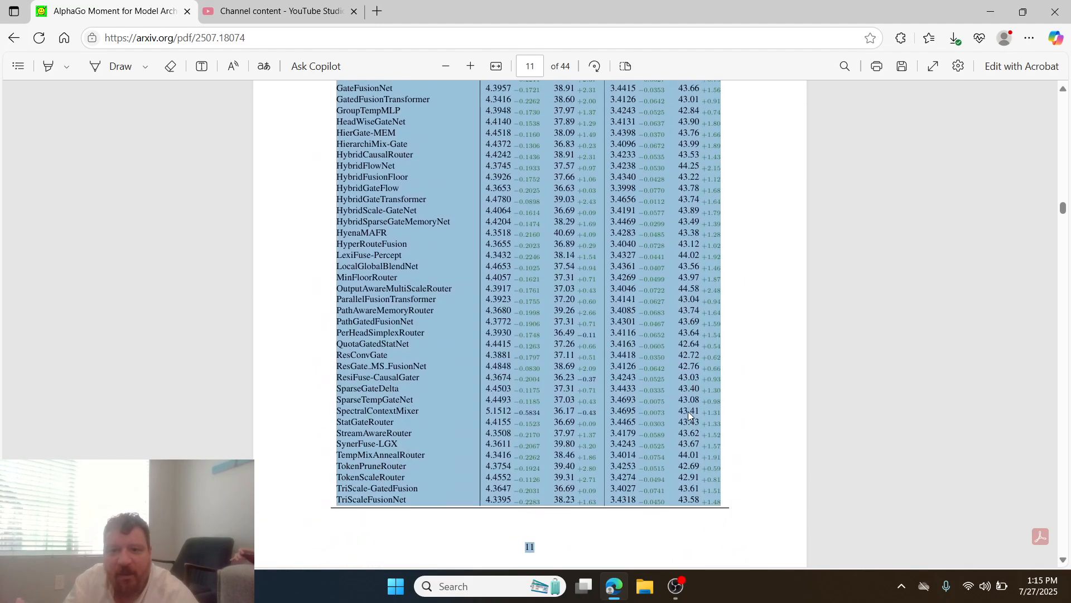
pyautogui.scroll(3)
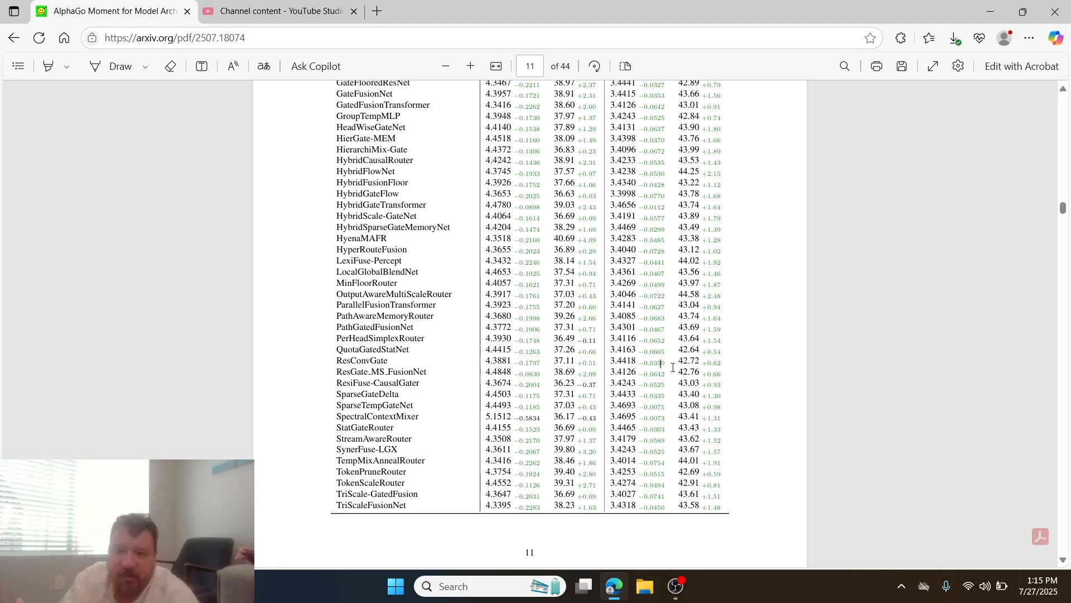
pyautogui.scroll(3)
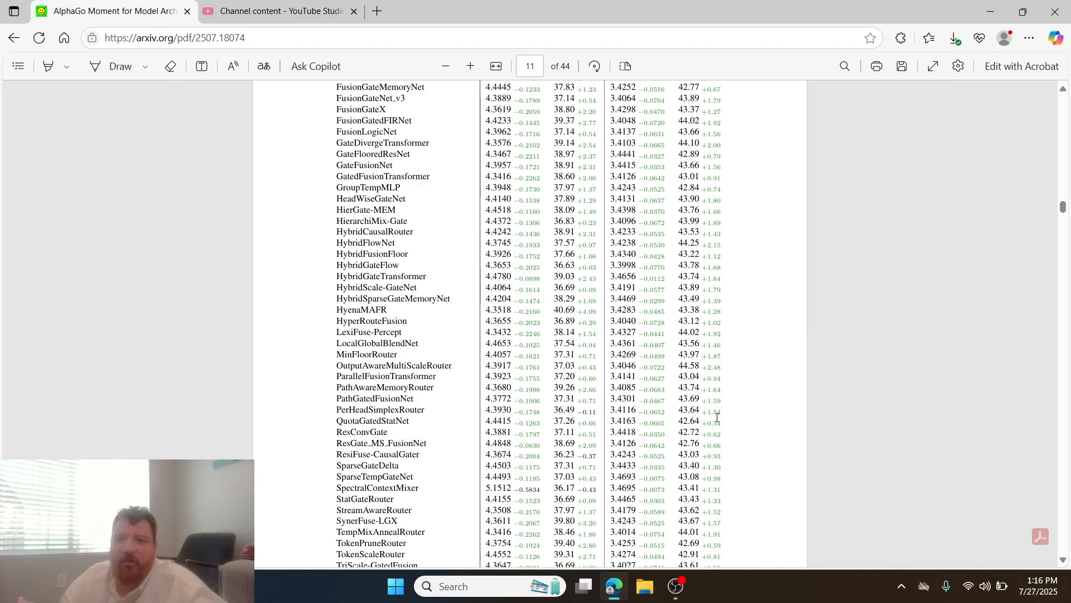
pyautogui.doubleClick(683, 333)
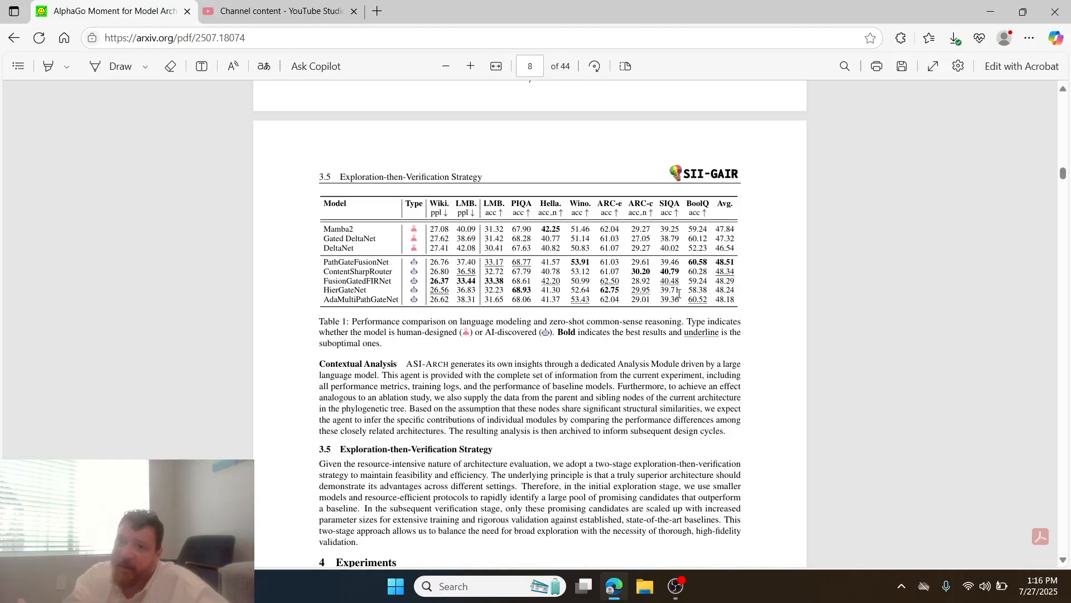
# Step: Scroll up to page 1 showing the paper's title, authors and abstract
pyautogui.scroll(3)
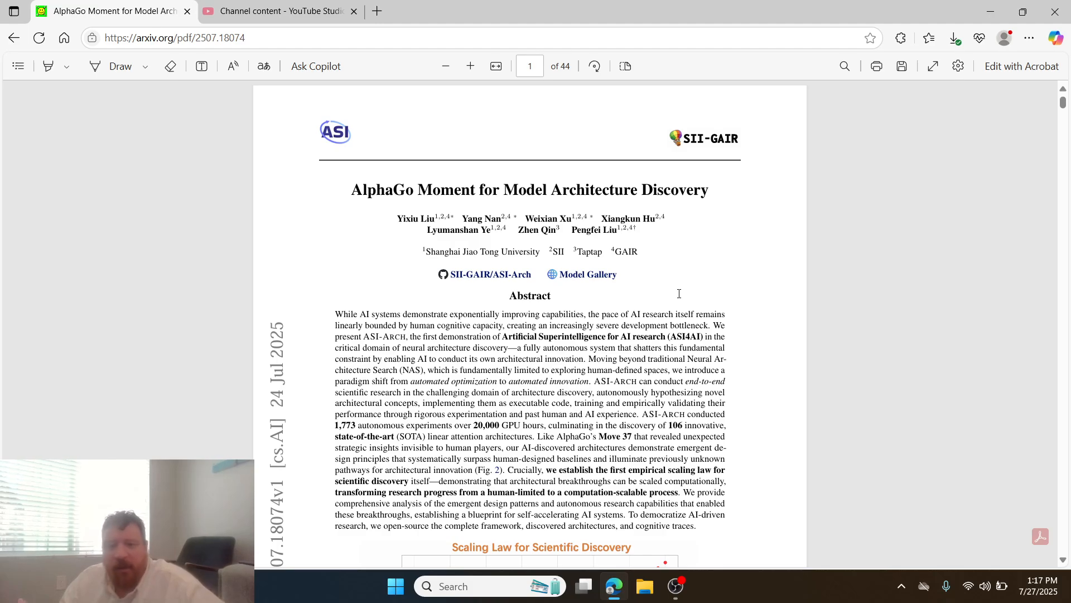
# Step: Scroll from page 1 past the introduction and fitness function sections to Table 1 on page 8
pyautogui.scroll(-3)
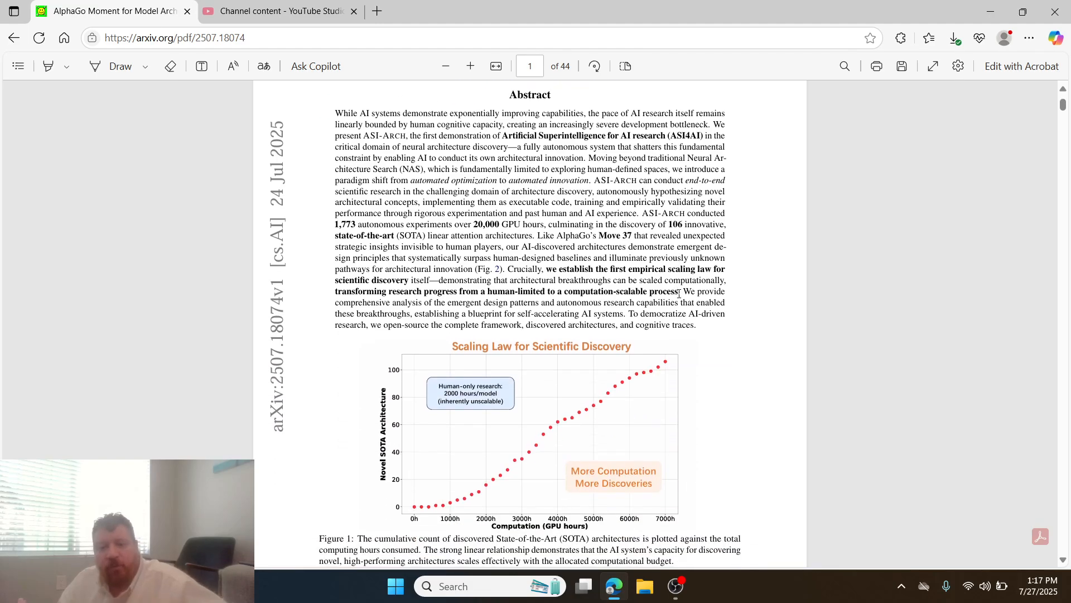
pyautogui.scroll(-3)
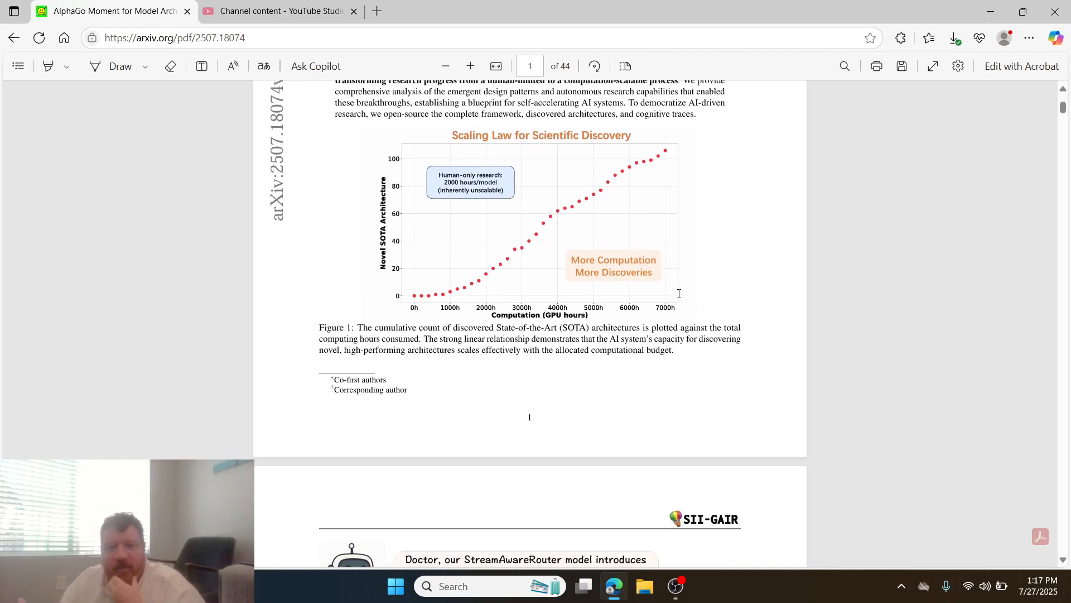
pyautogui.scroll(-3)
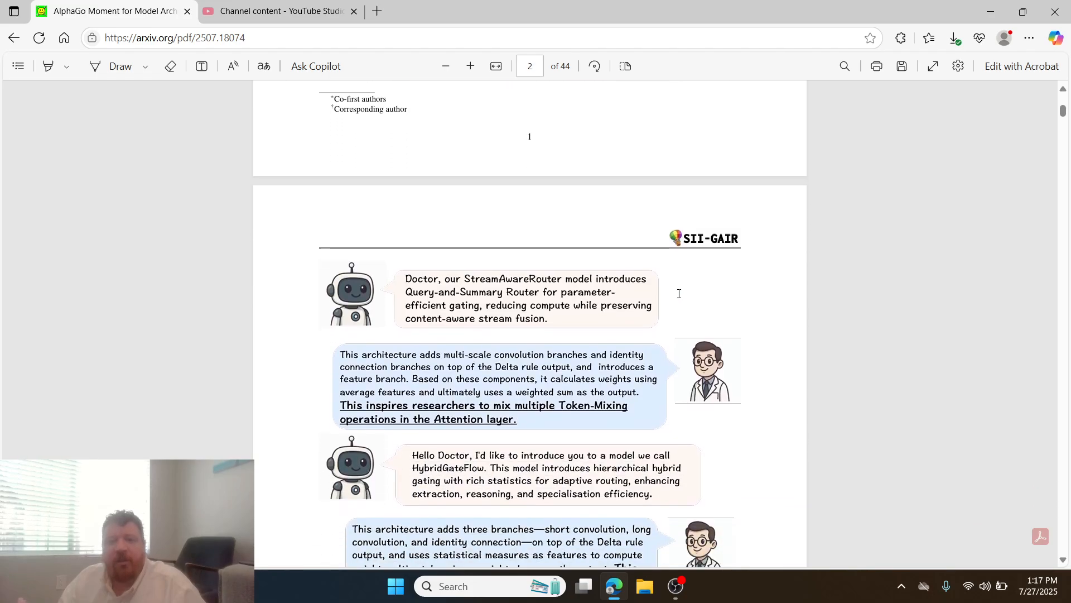
pyautogui.scroll(-3)
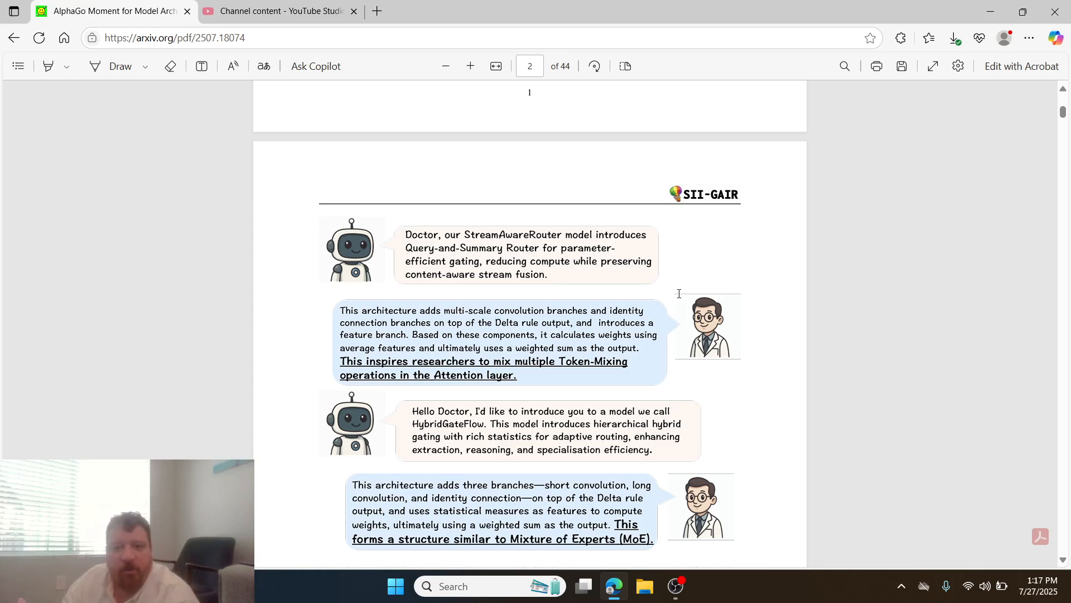
pyautogui.scroll(-3)
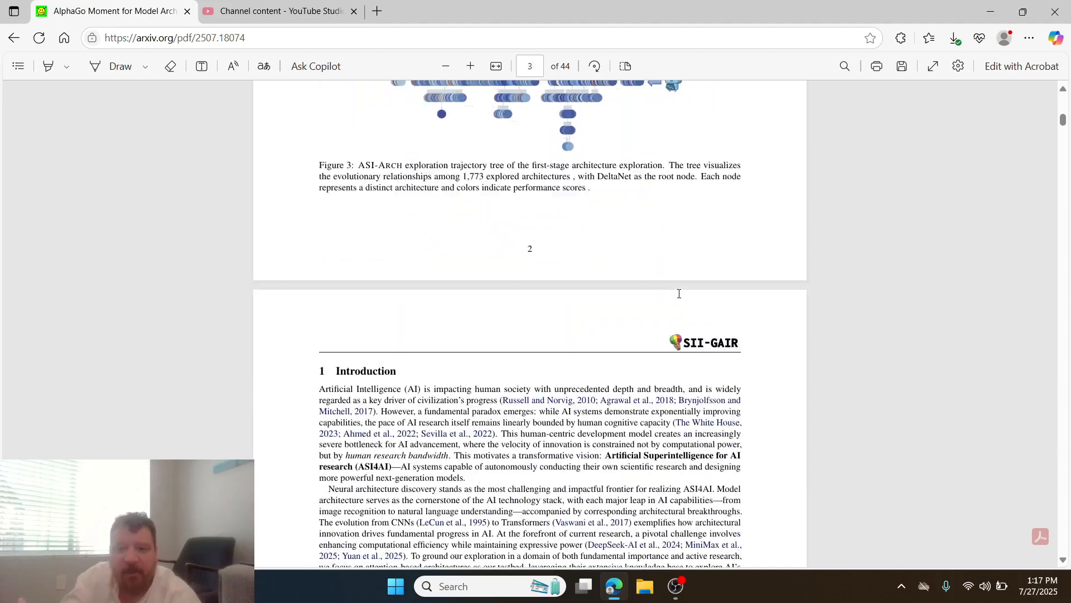
pyautogui.scroll(-3)
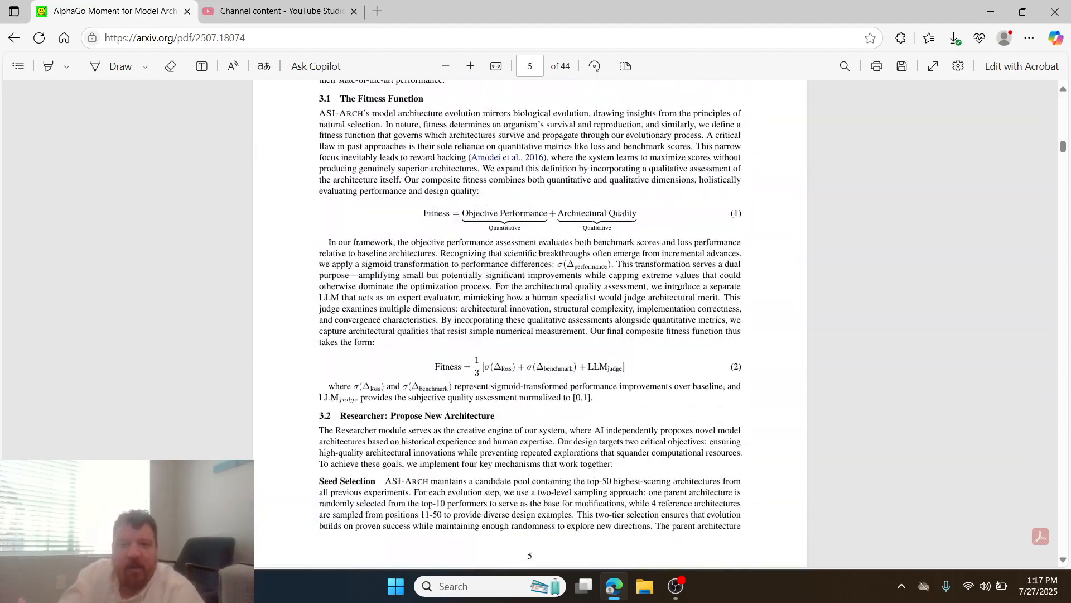
pyautogui.scroll(-3)
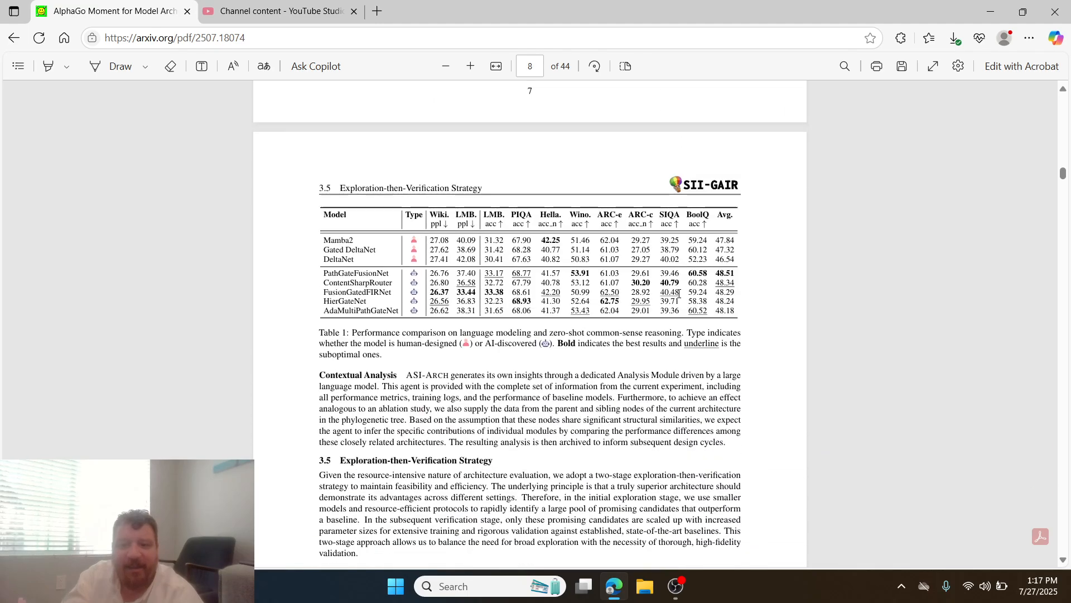
# Step: Scroll the paper view down once from Table 1 on page 8
pyautogui.scroll(-3)
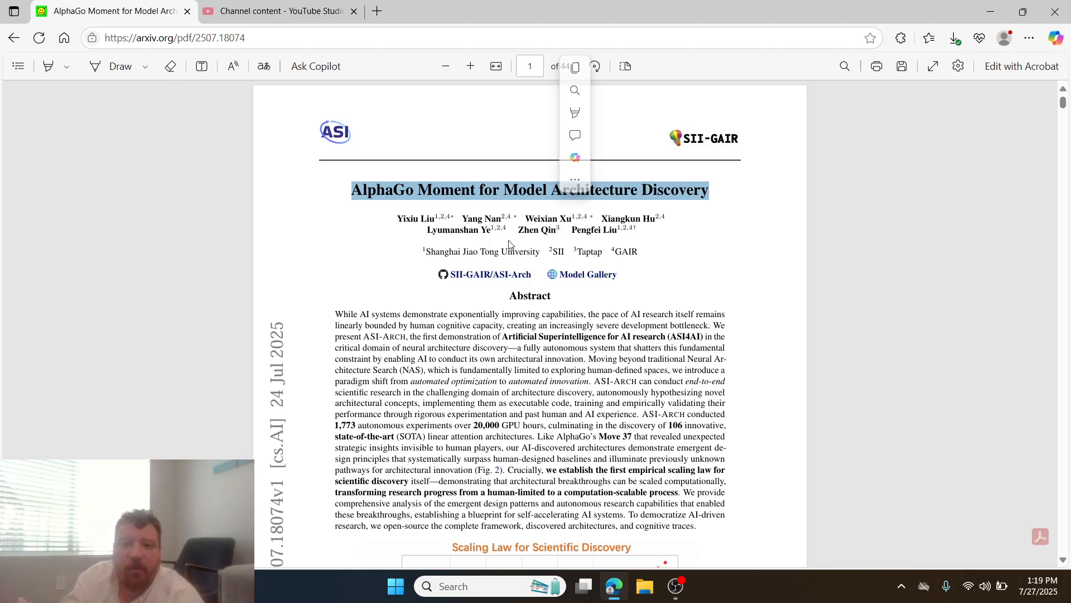
# Step: Clear the title selection and bring OBS Studio's recording window to the front
pyautogui.click(508, 241)
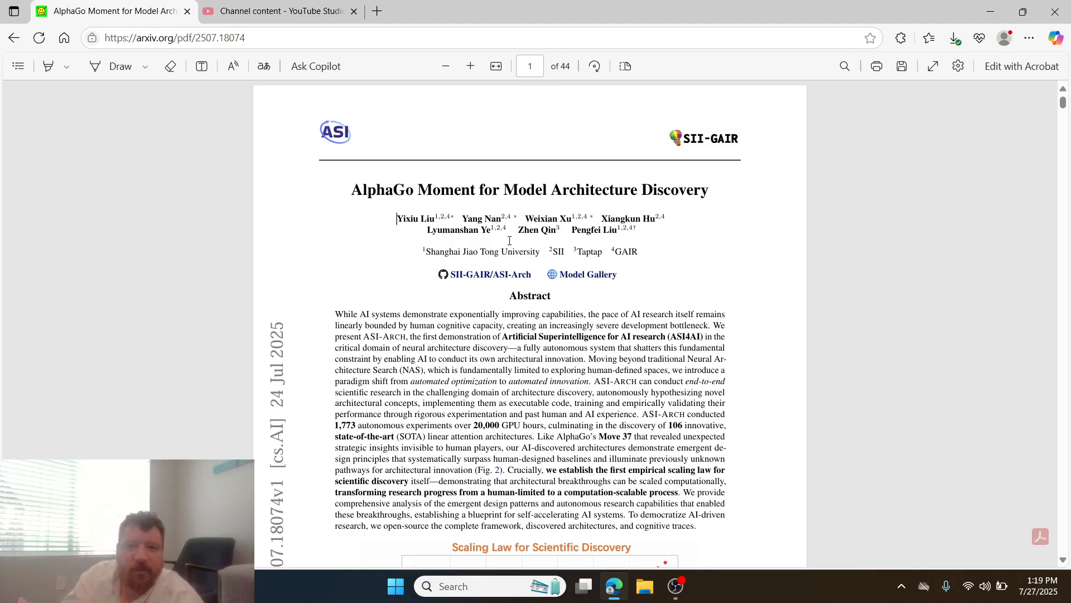
pyautogui.moveTo(559, 582)
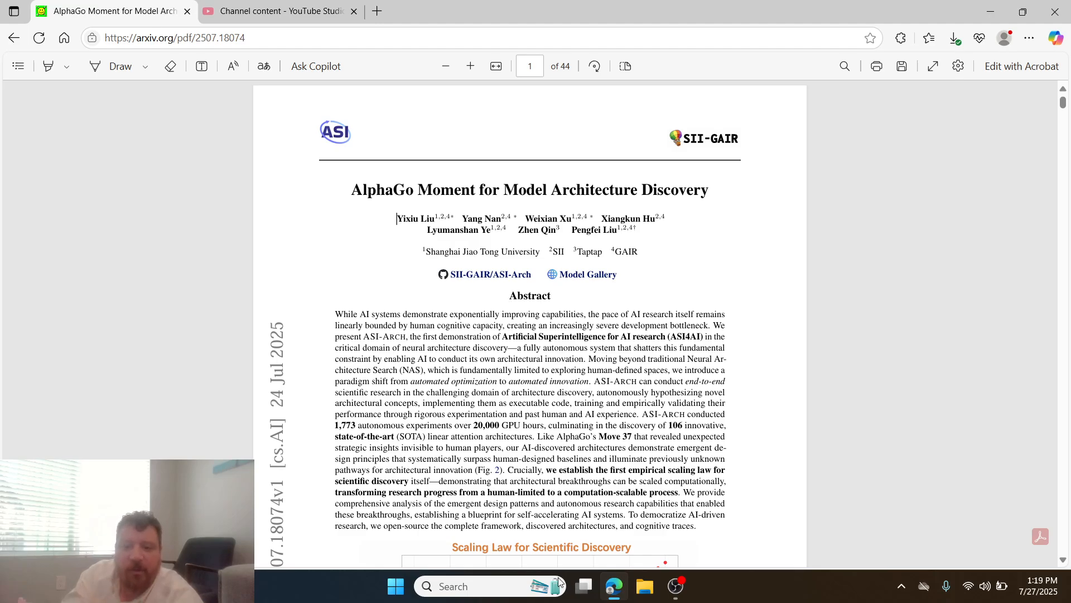
pyautogui.click(675, 587)
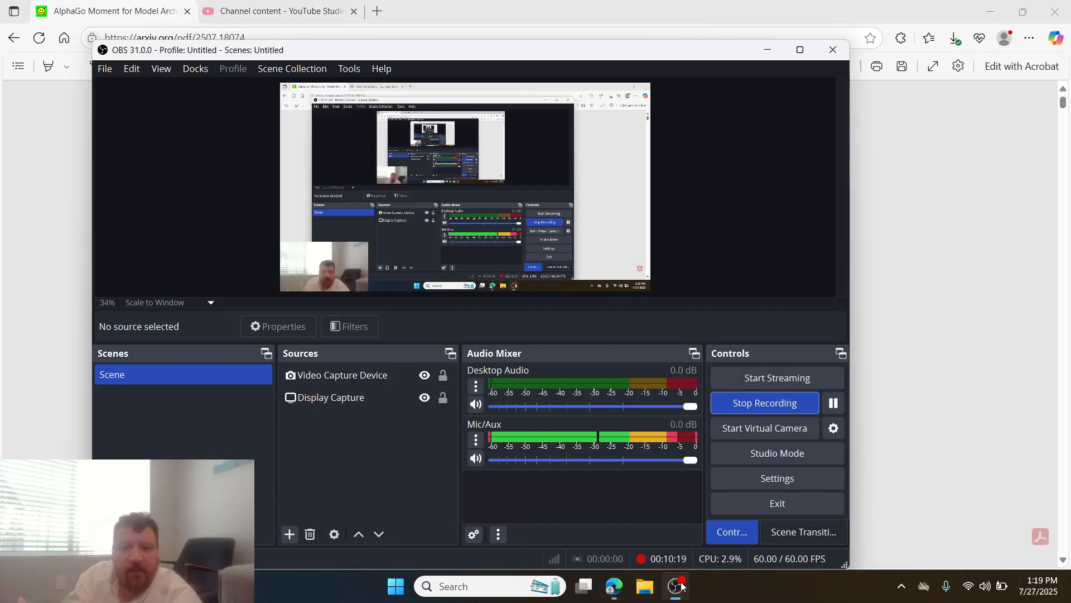